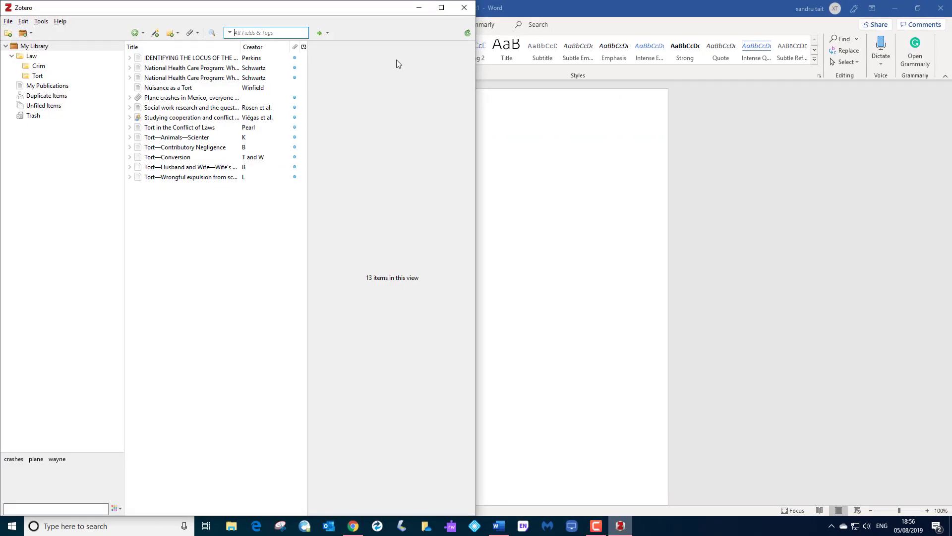
# - Bring the blank Word document forward and check its ribbon for a Zotero tab
pyautogui.click(498, 525)
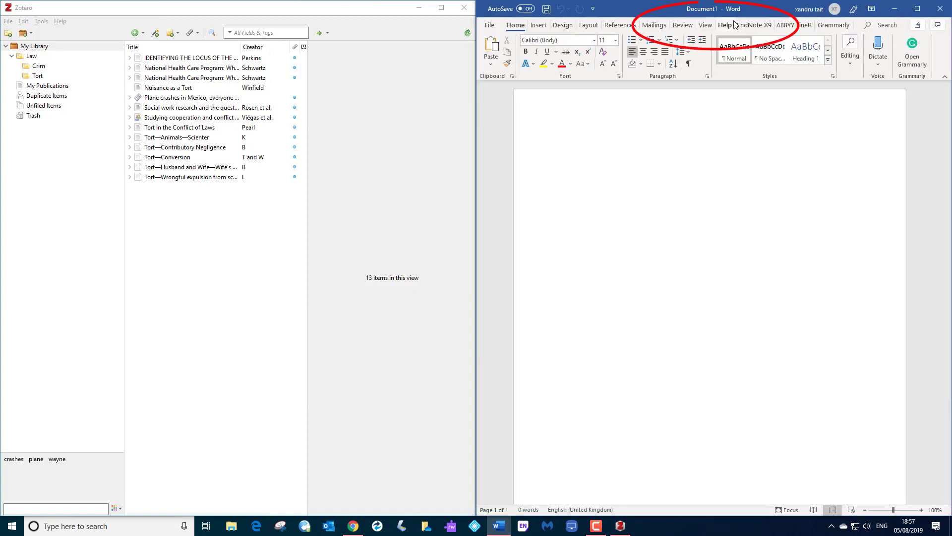
pyautogui.moveTo(724, 25)
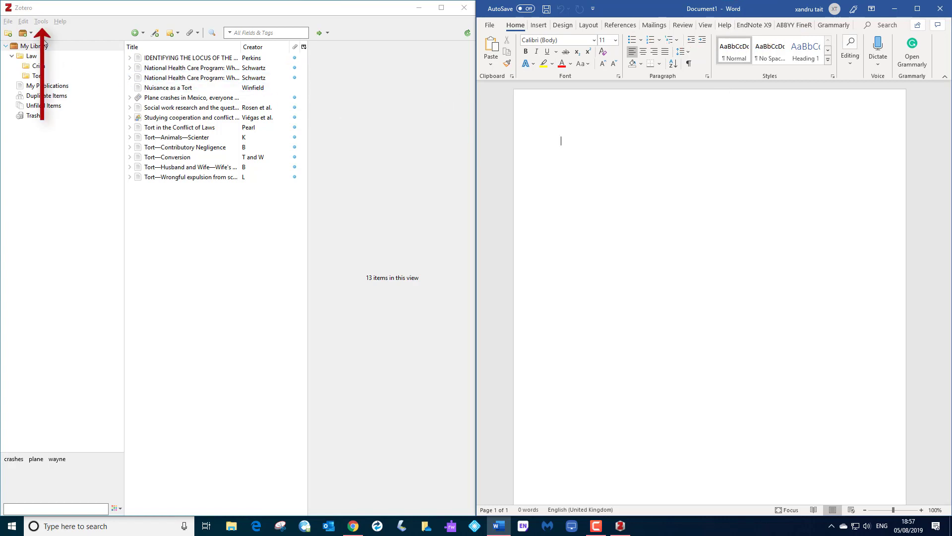
# - Confirm in Zotero's Add-ons manager that the Word for Windows Integration extension is enabled
pyautogui.click(40, 22)
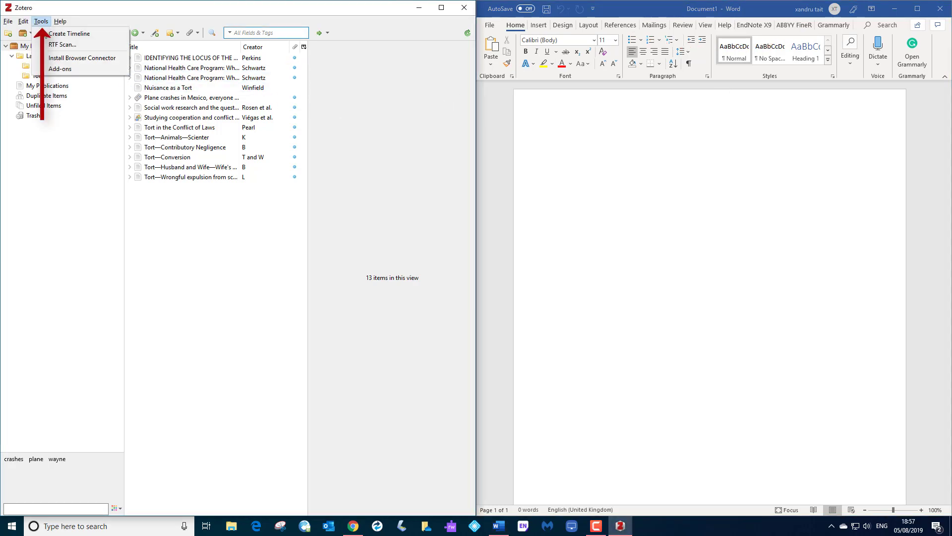
pyautogui.click(60, 69)
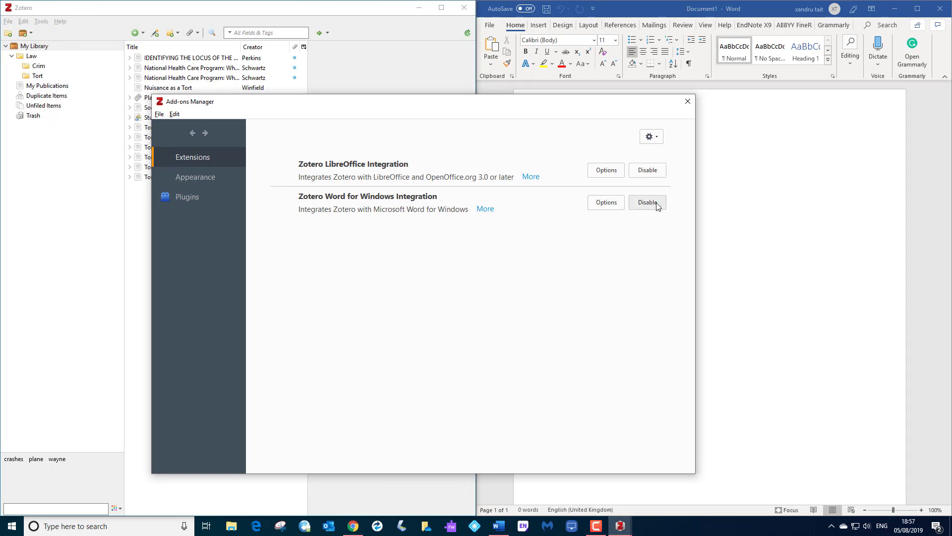
pyautogui.moveTo(647, 202)
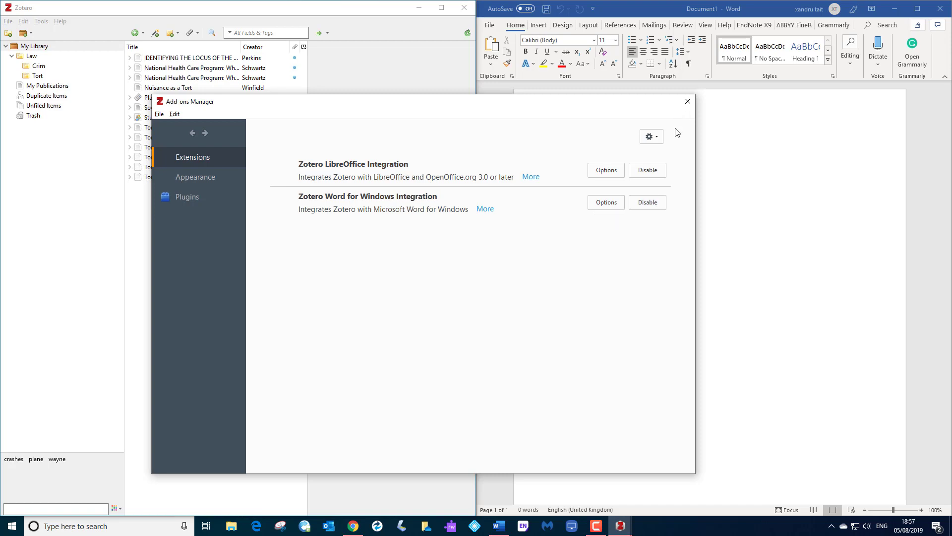
pyautogui.click(687, 100)
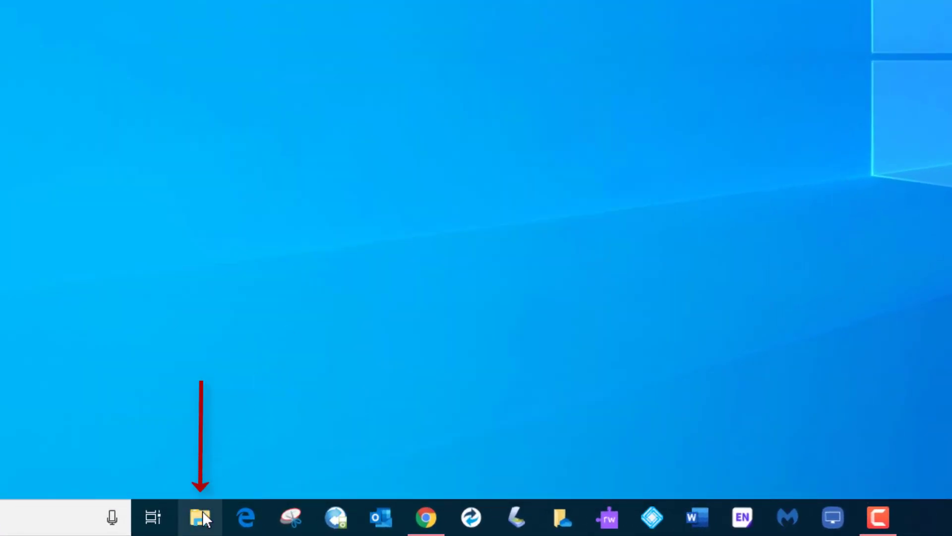
# - Browse from This PC through Local Disk (C:) and Program Files (x86) into the Zotero folder
pyautogui.click(200, 517)
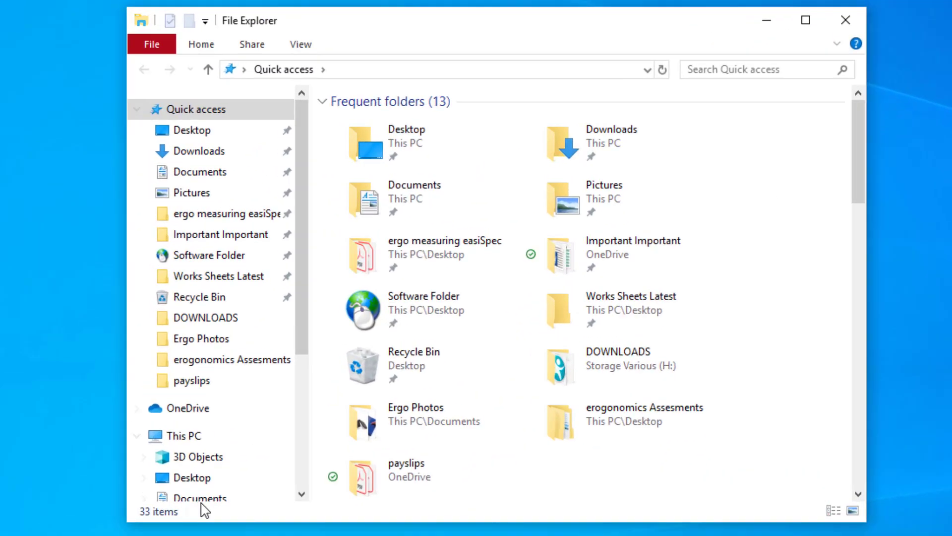
pyautogui.click(181, 435)
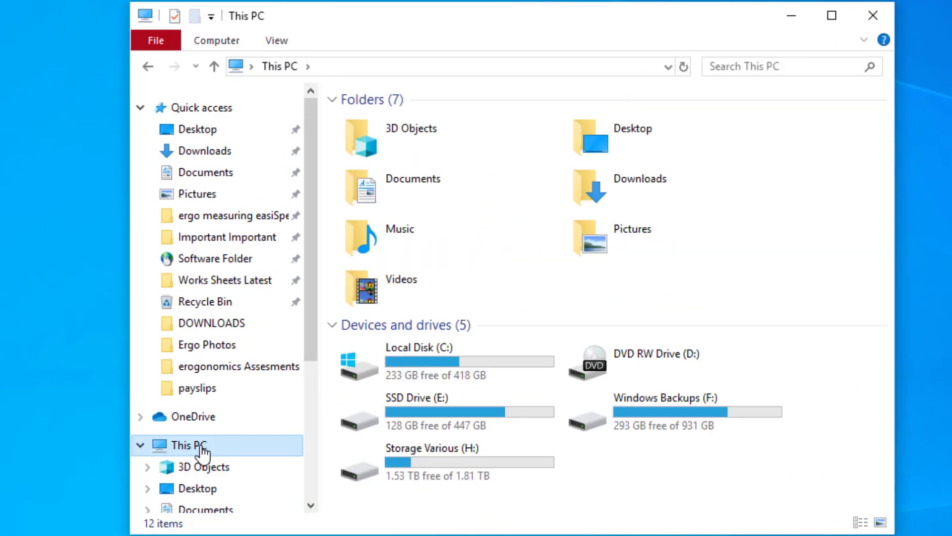
pyautogui.click(438, 361)
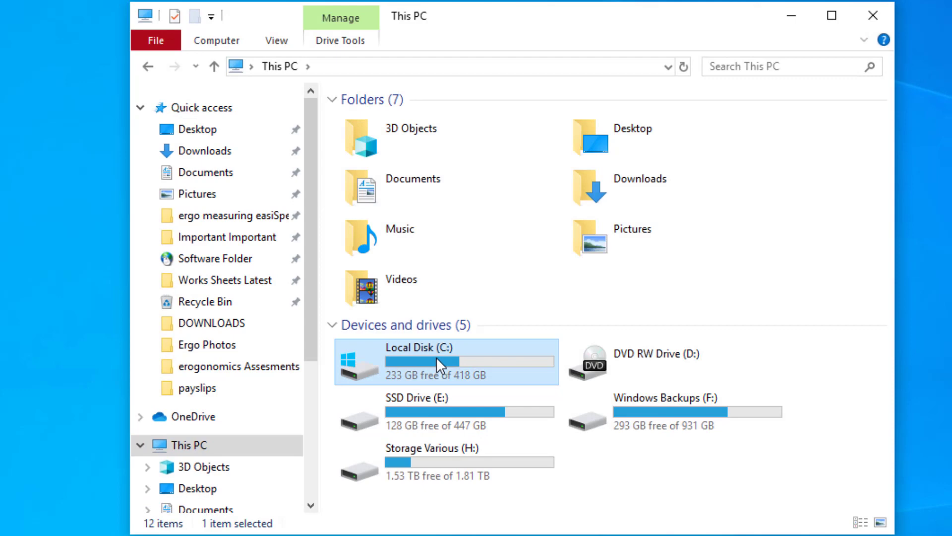
pyautogui.doubleClick(446, 362)
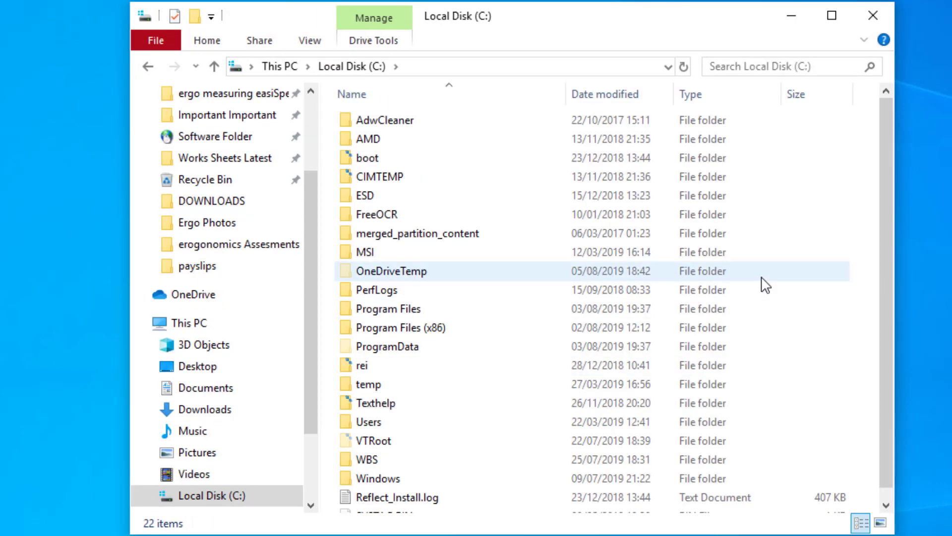
pyautogui.click(401, 327)
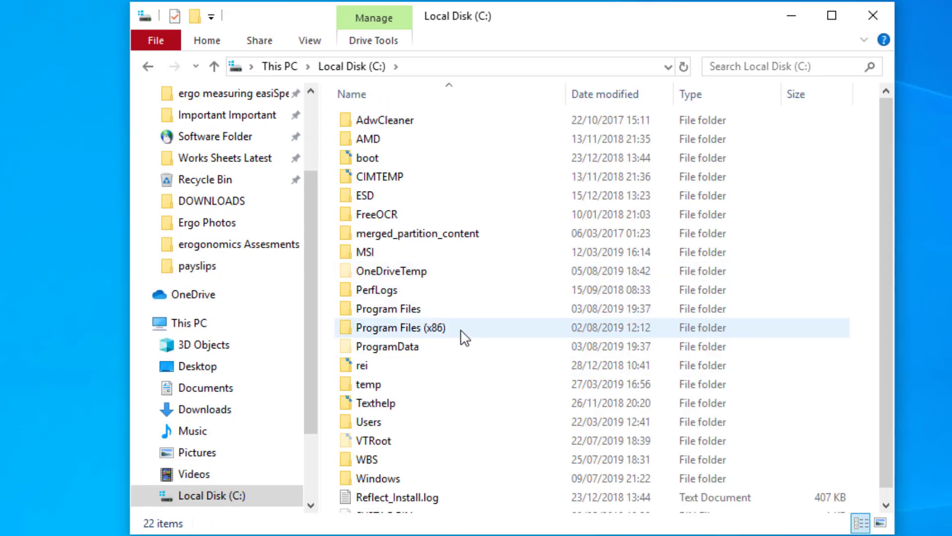
pyautogui.click(398, 328)
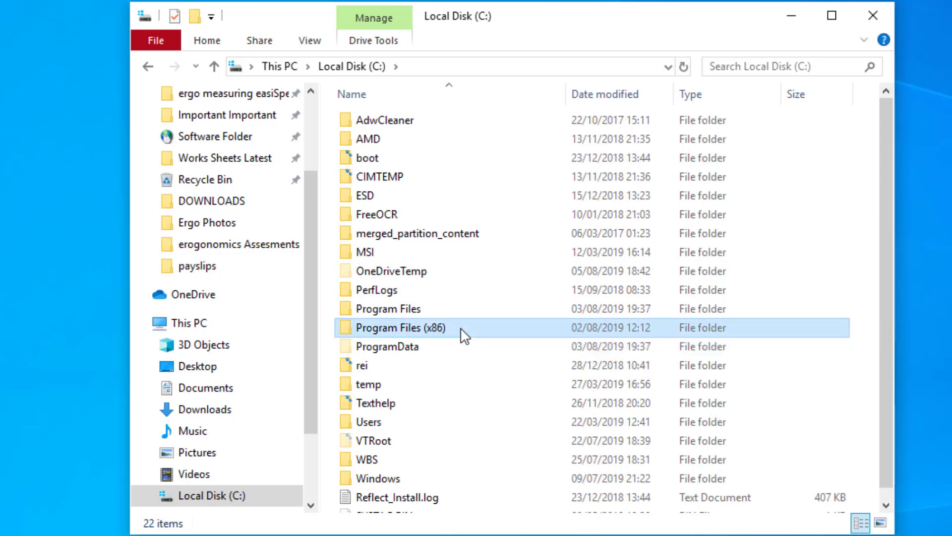
pyautogui.doubleClick(398, 327)
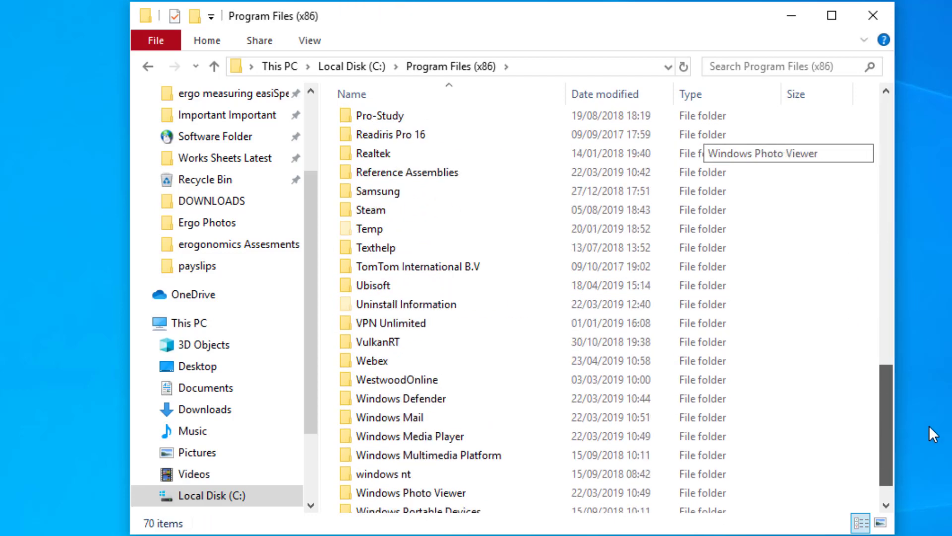
pyautogui.scroll(-3)
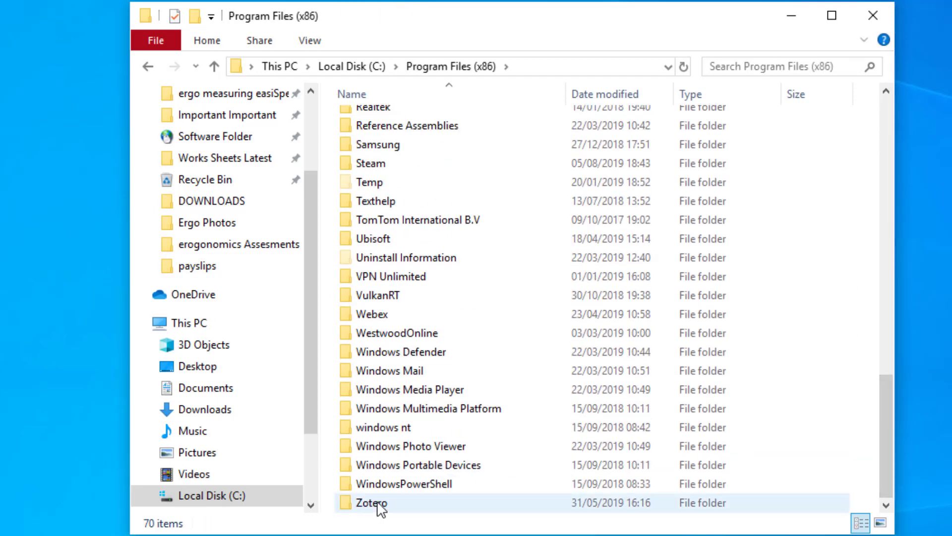
pyautogui.doubleClick(371, 503)
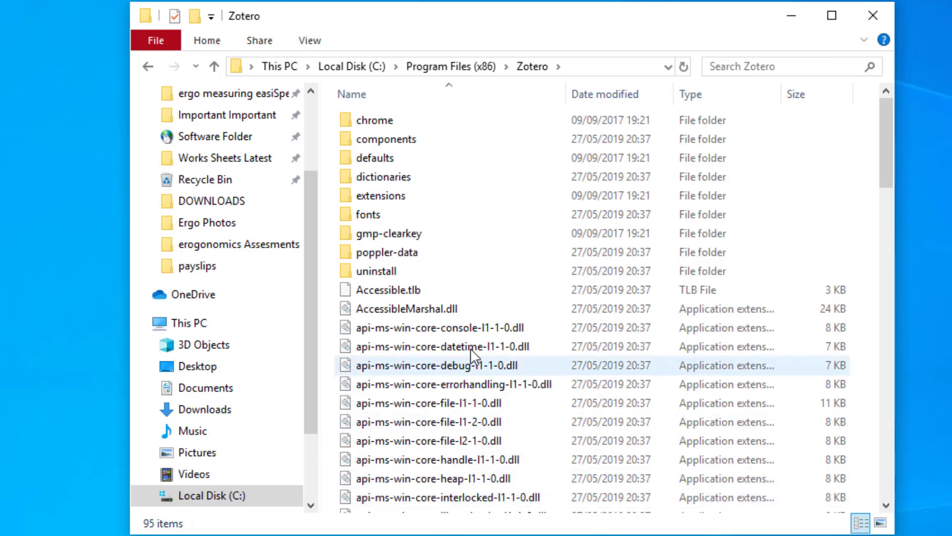
pyautogui.click(381, 195)
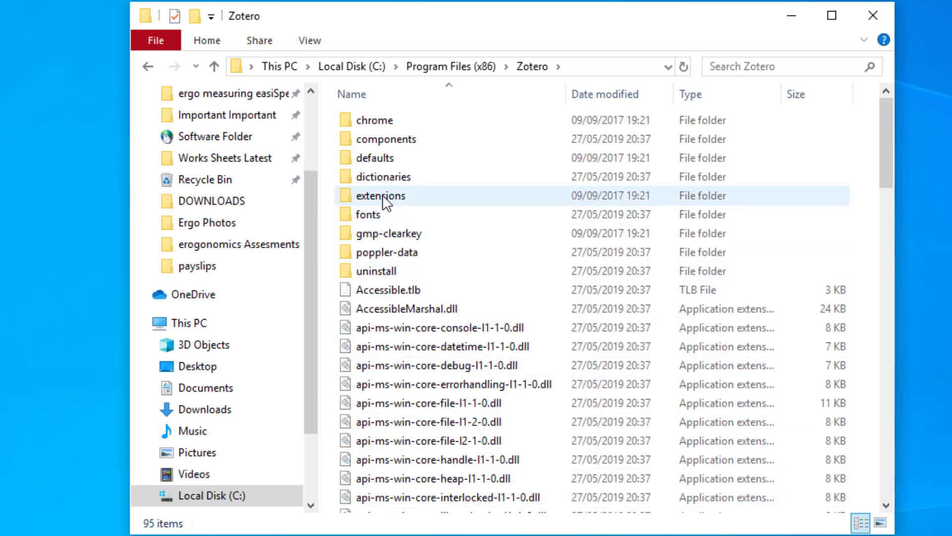
pyautogui.doubleClick(381, 195)
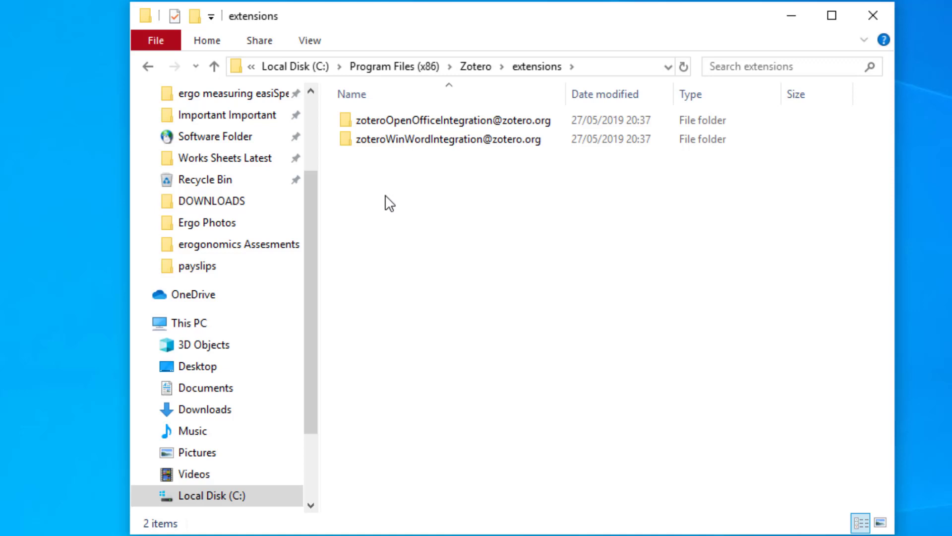
pyautogui.moveTo(405, 150)
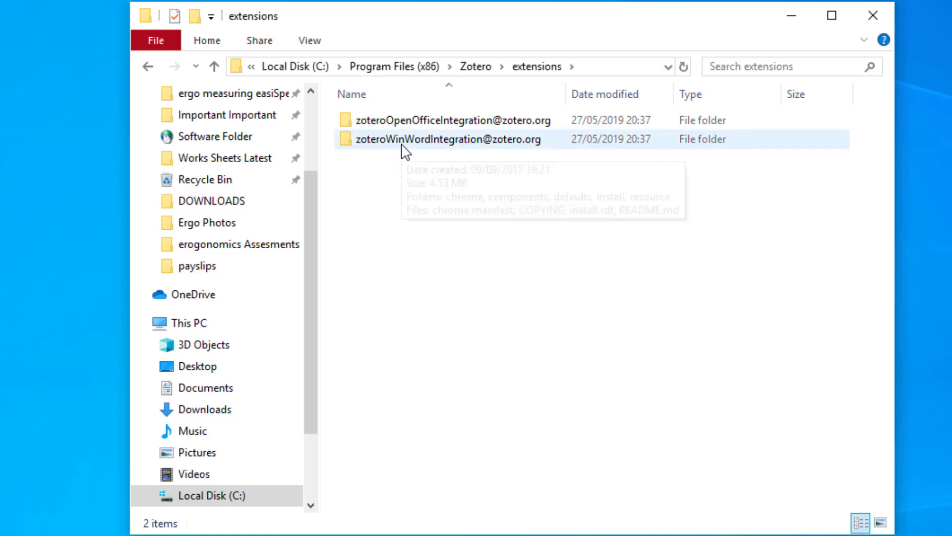
pyautogui.doubleClick(441, 139)
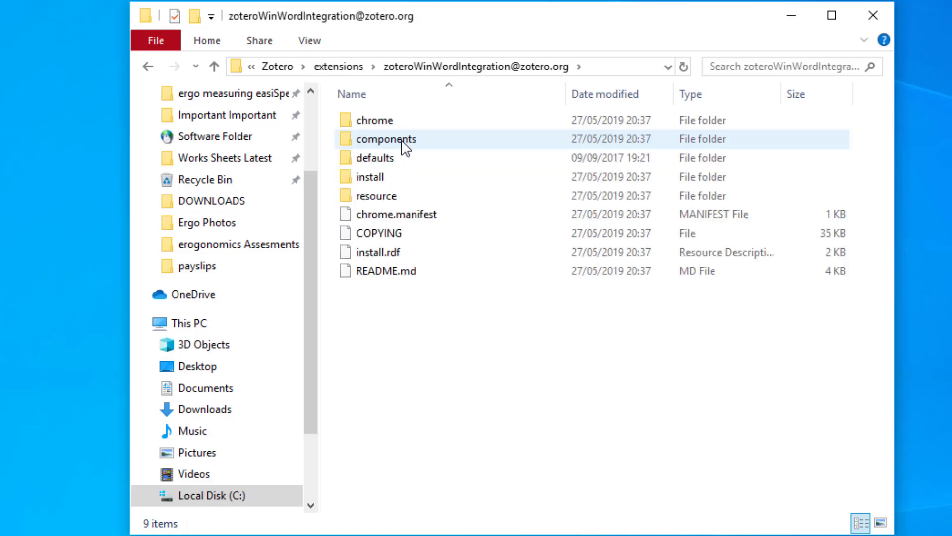
pyautogui.click(369, 176)
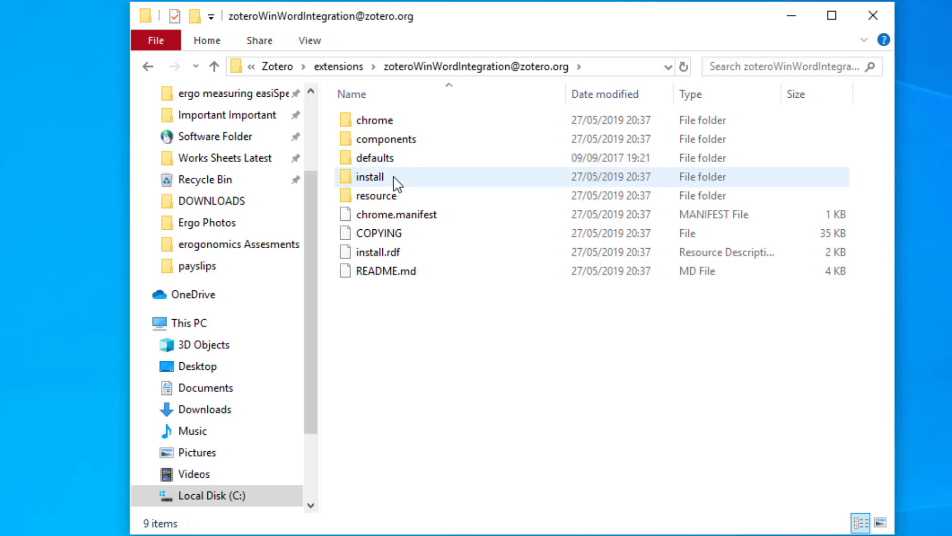
pyautogui.doubleClick(369, 176)
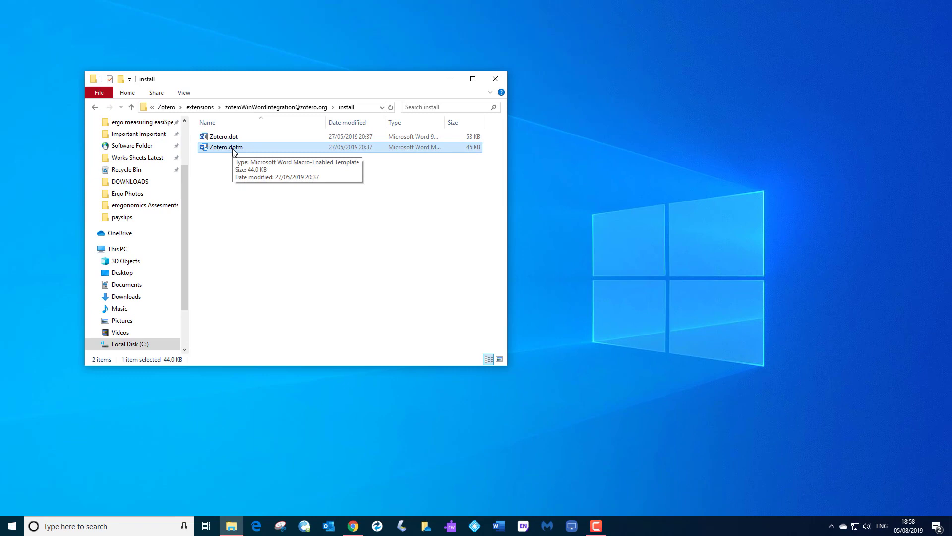
pyautogui.moveTo(270, 430)
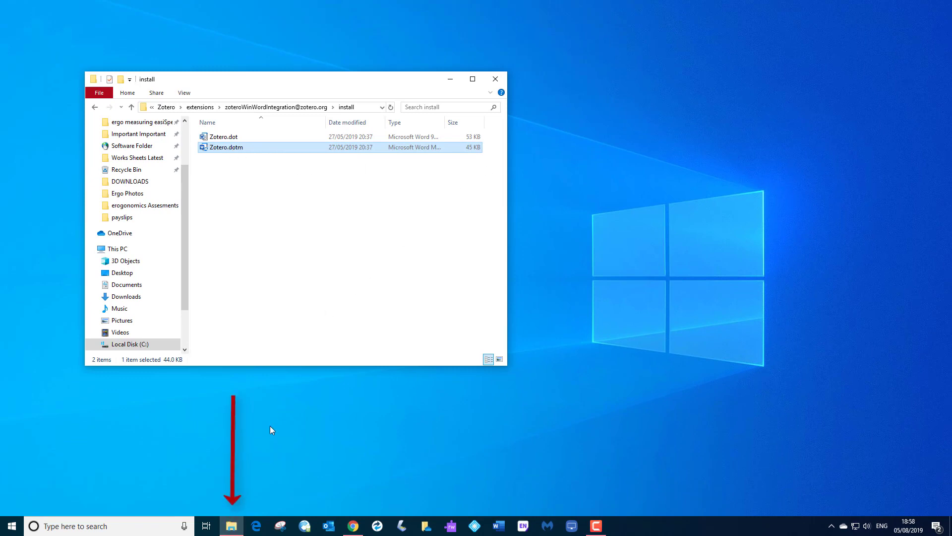
# - Open a second File Explorer window from the taskbar and go to Local Disk (C:)
pyautogui.rightClick(230, 526)
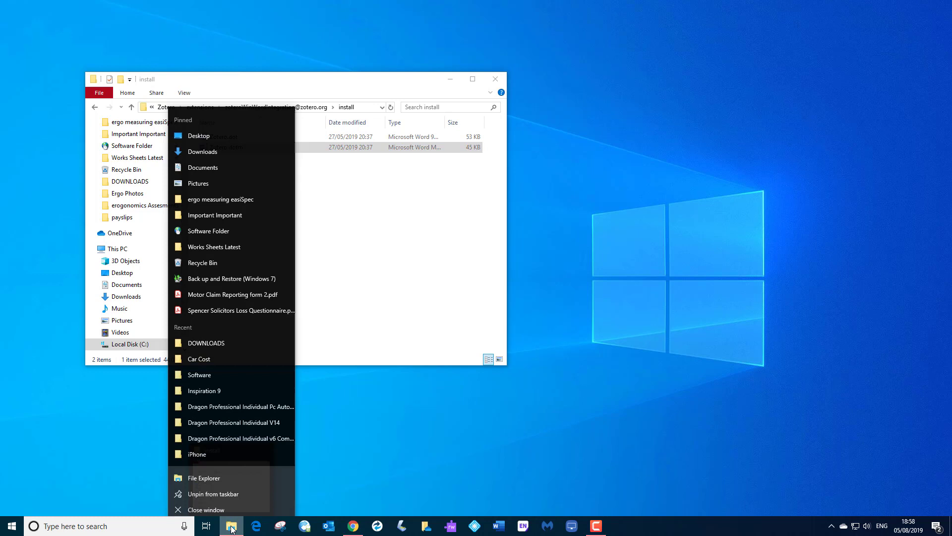
pyautogui.moveTo(227, 473)
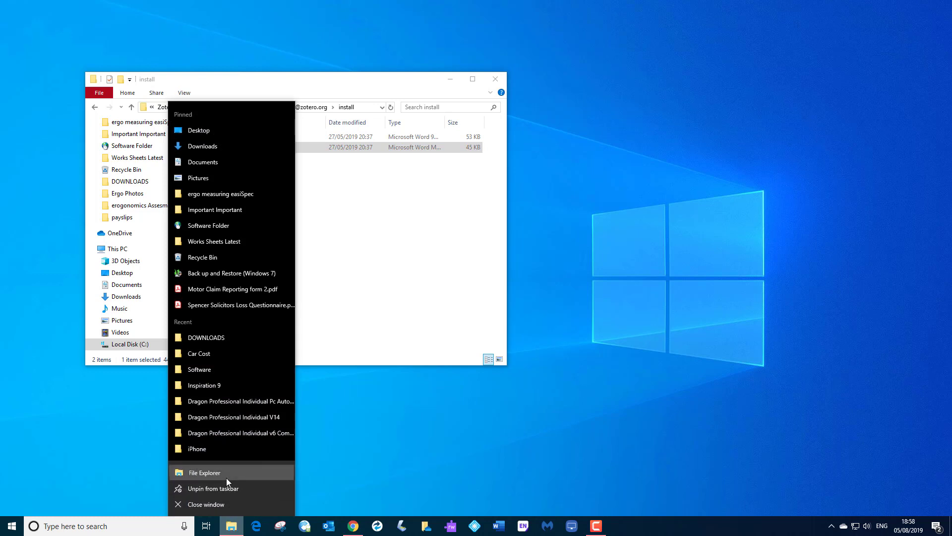
pyautogui.click(204, 472)
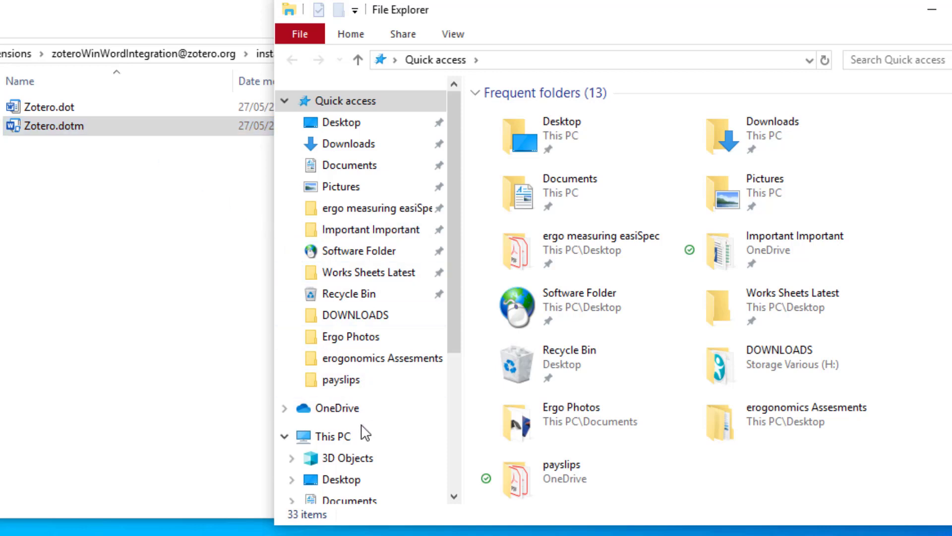
pyautogui.click(332, 436)
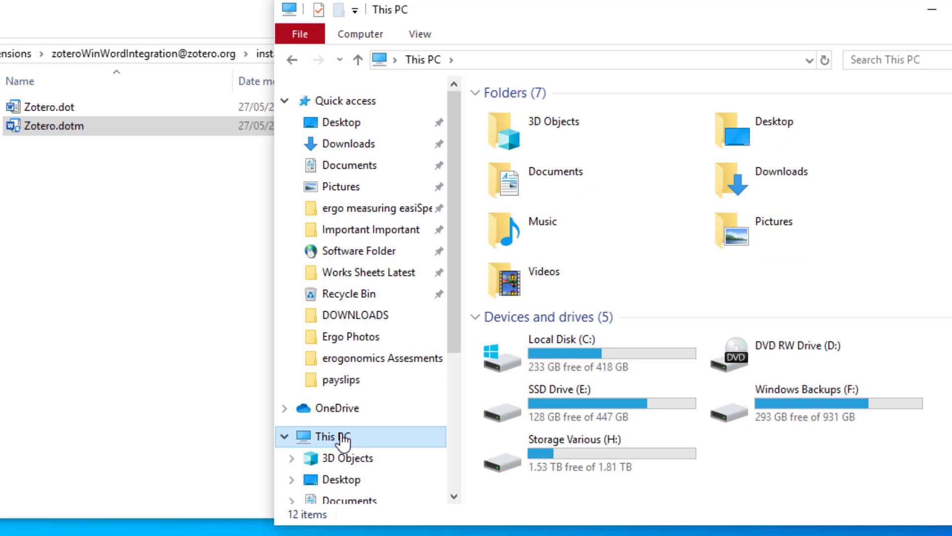
pyautogui.moveTo(558, 357)
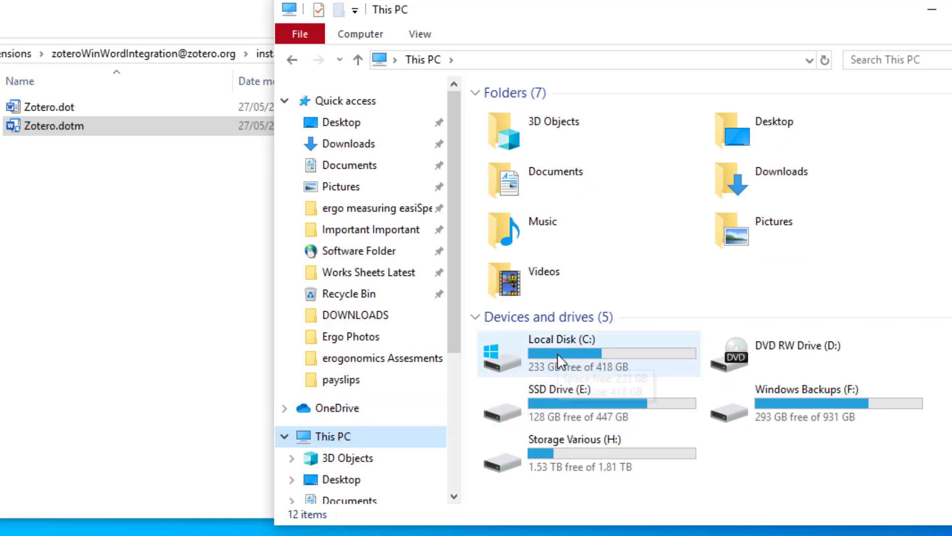
pyautogui.moveTo(559, 358)
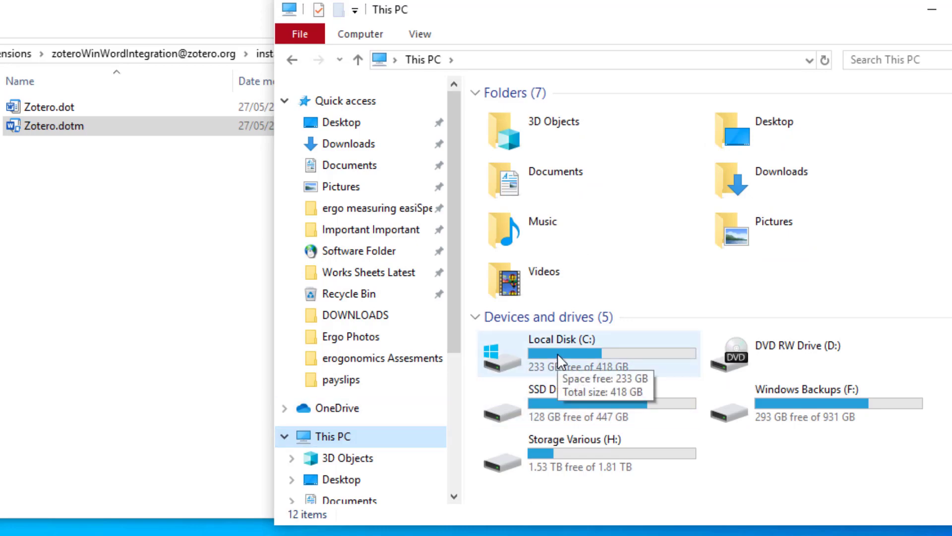
pyautogui.doubleClick(545, 339)
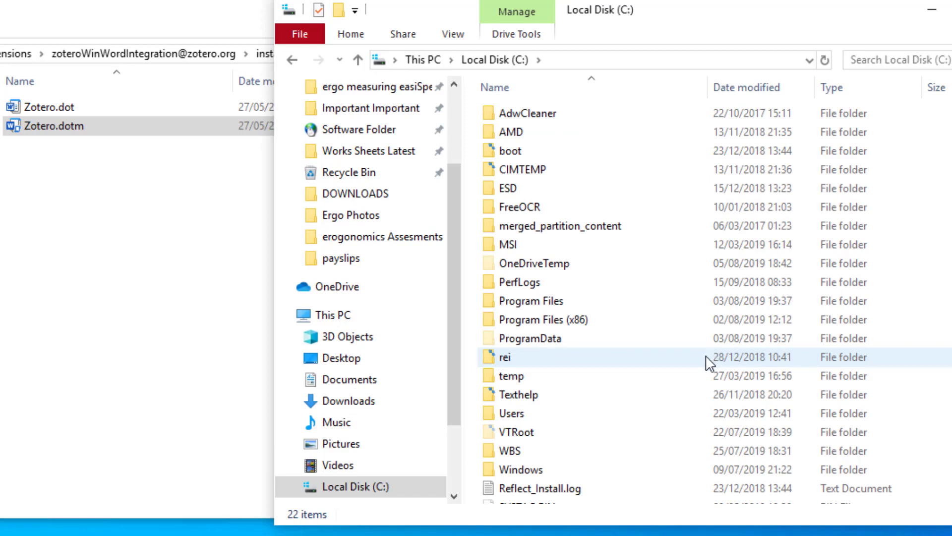
# - Go to Users and the user folder, show hidden items, and open AppData
pyautogui.doubleClick(511, 413)
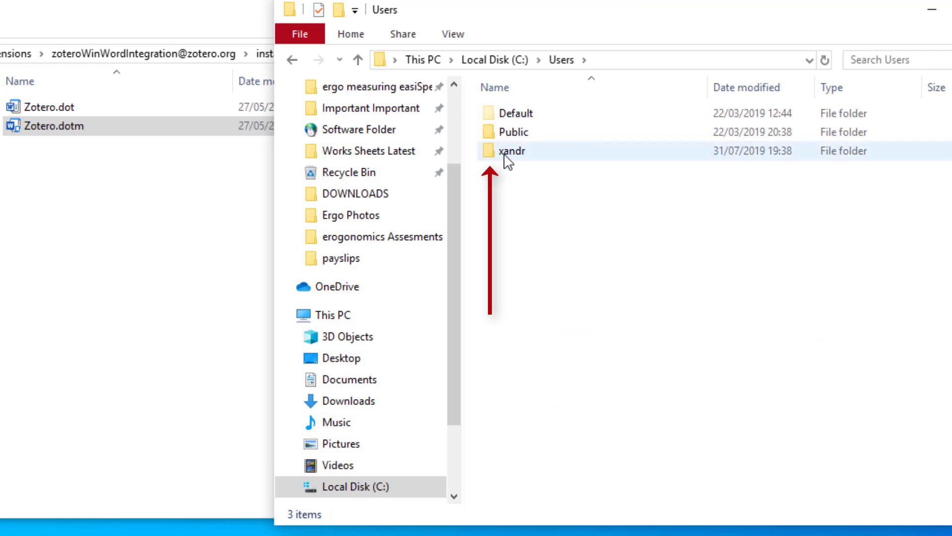
pyautogui.doubleClick(516, 151)
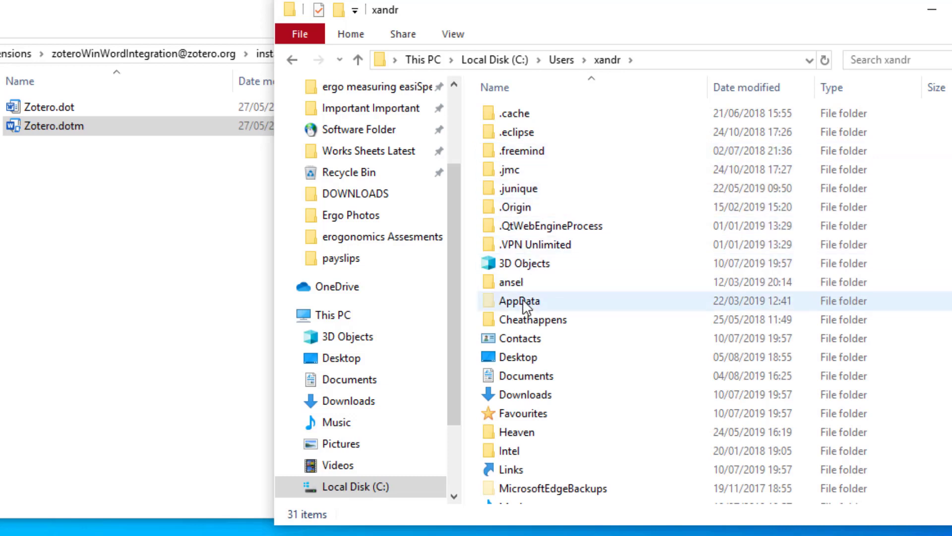
pyautogui.moveTo(522, 302)
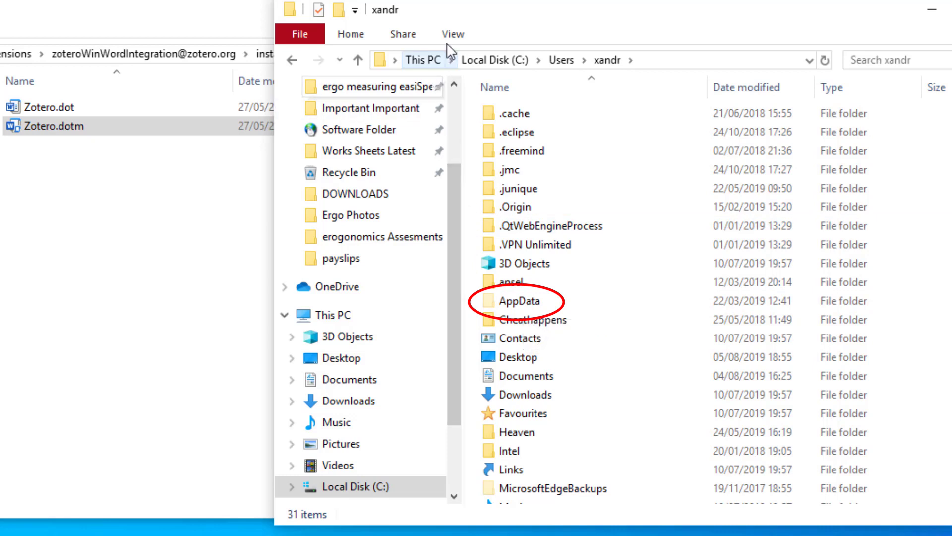
pyautogui.click(452, 34)
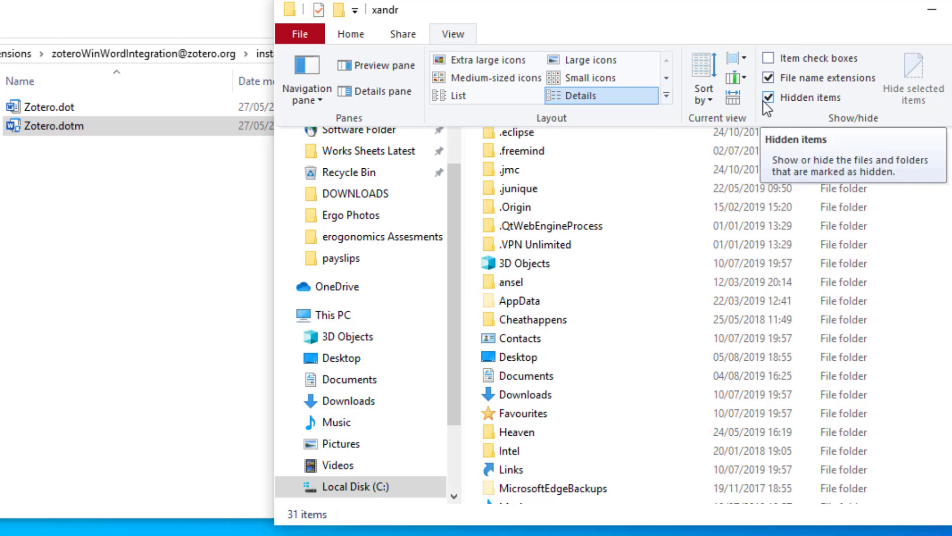
pyautogui.click(519, 301)
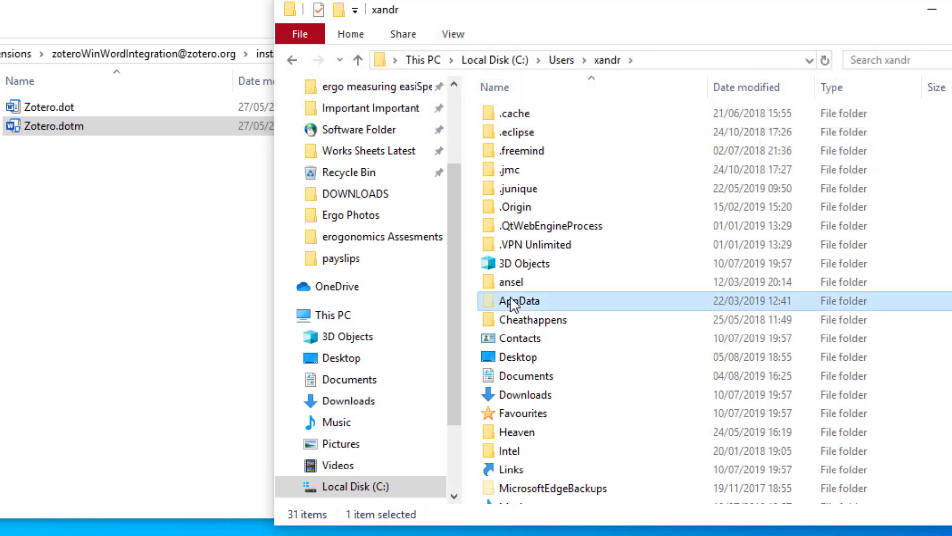
pyautogui.doubleClick(518, 301)
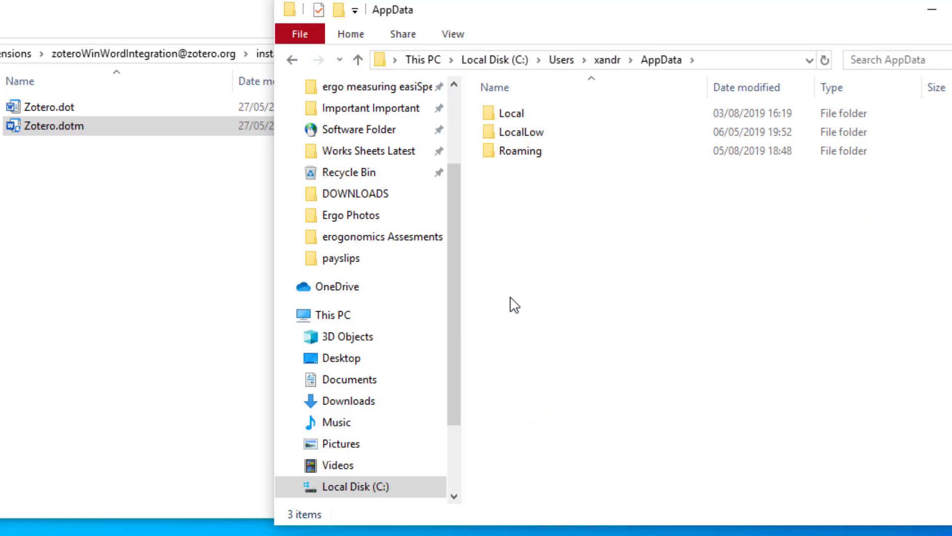
# - Open Roaming, Microsoft, Word, and then Word's empty STARTUP folder
pyautogui.doubleClick(520, 150)
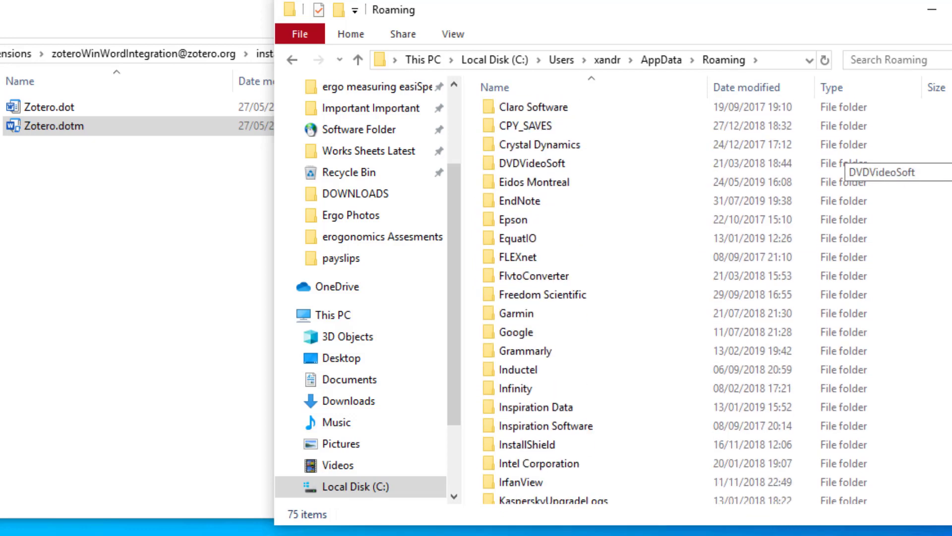
pyautogui.scroll(-3)
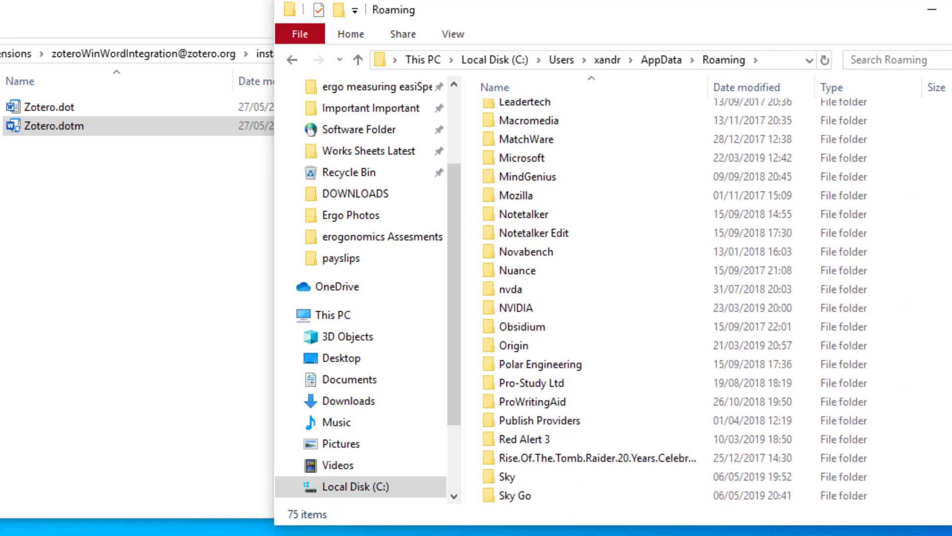
pyautogui.doubleClick(527, 158)
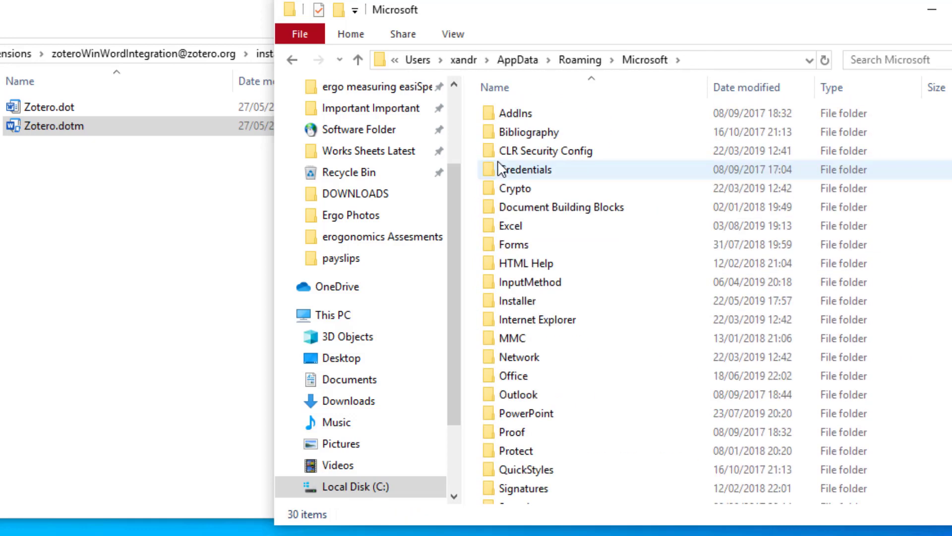
pyautogui.click(535, 168)
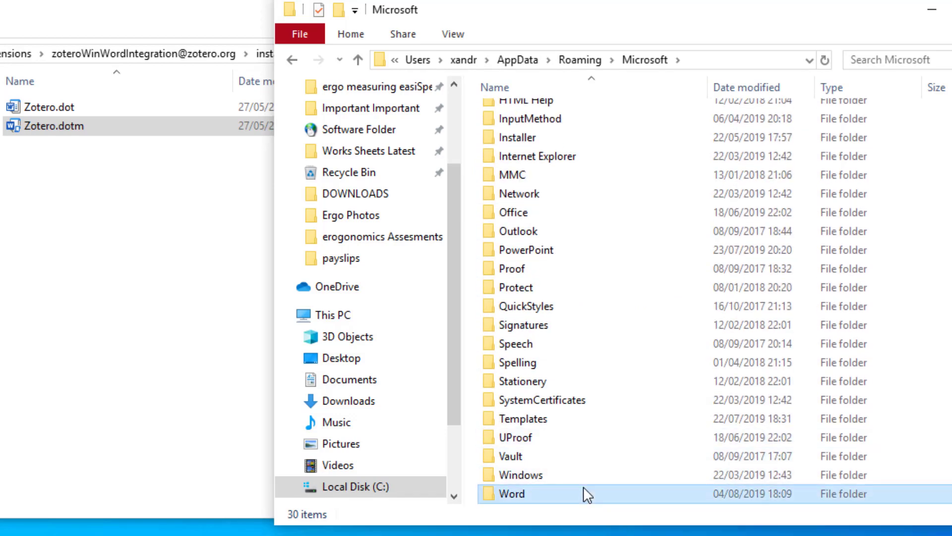
pyautogui.doubleClick(511, 493)
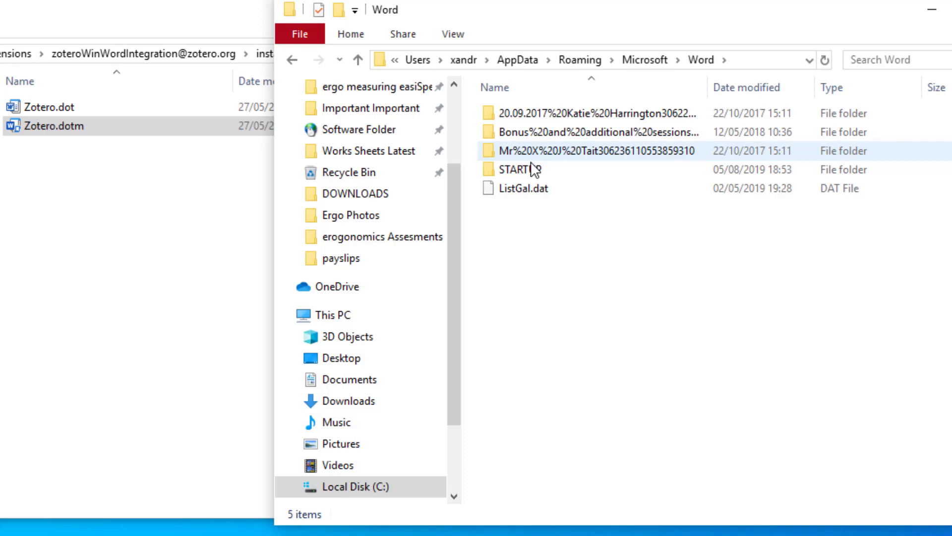
pyautogui.doubleClick(524, 169)
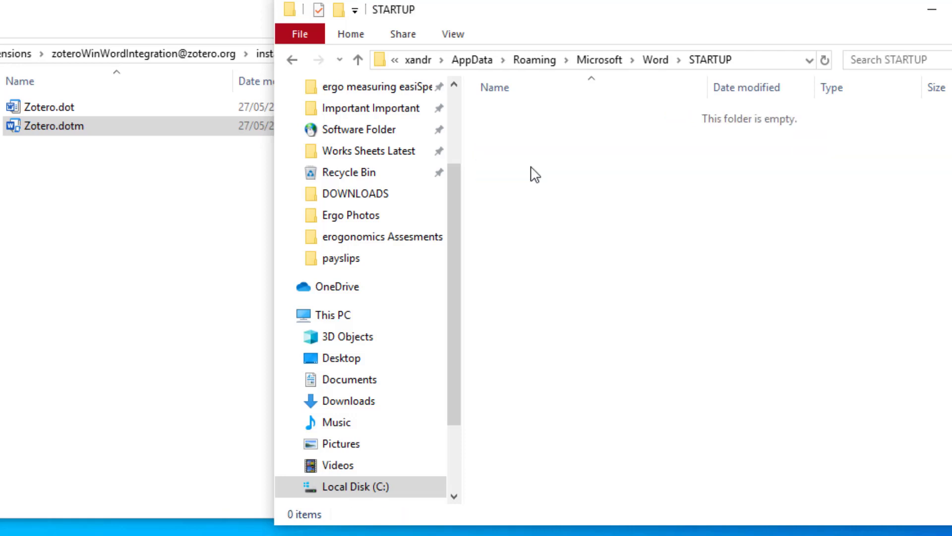
pyautogui.click(52, 125)
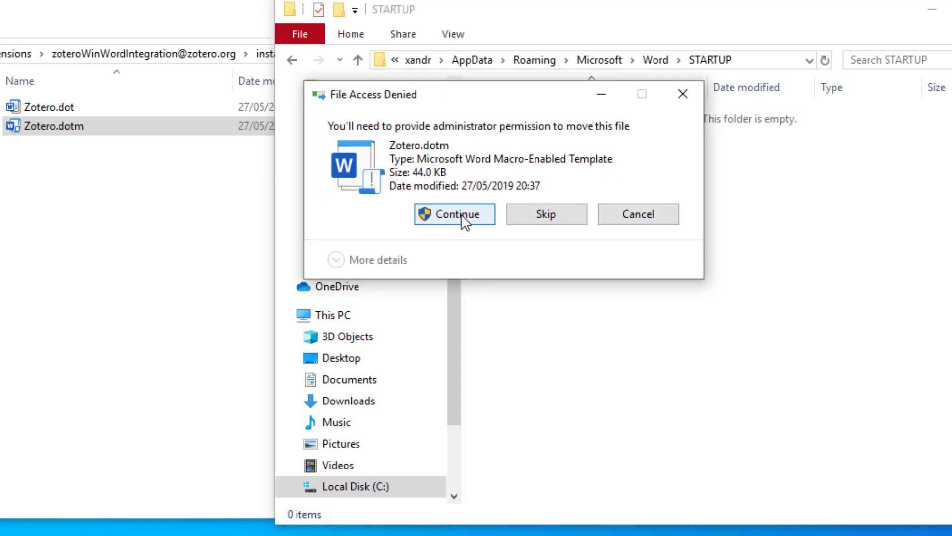
# - Grant administrator permission so Zotero.dotm is placed in Word's STARTUP folder
pyautogui.click(453, 214)
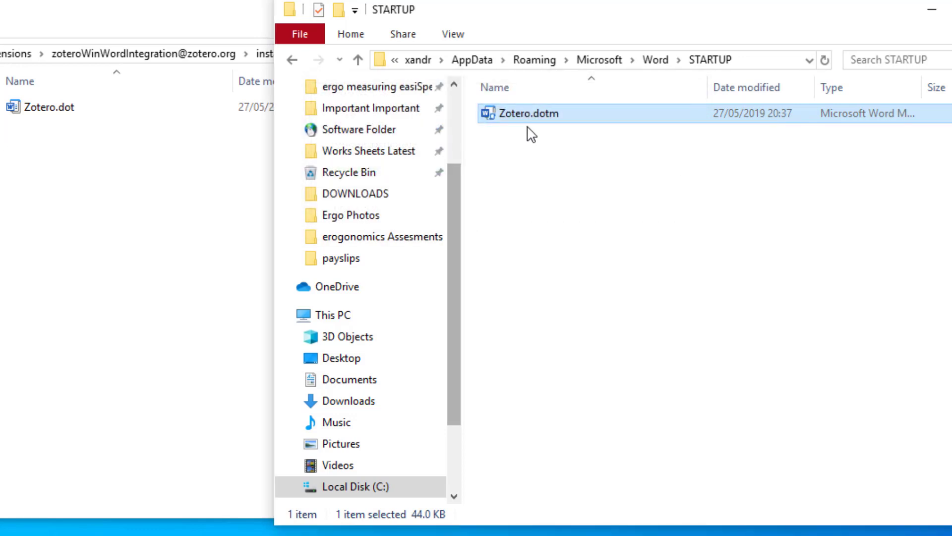
pyautogui.rightClick(520, 113)
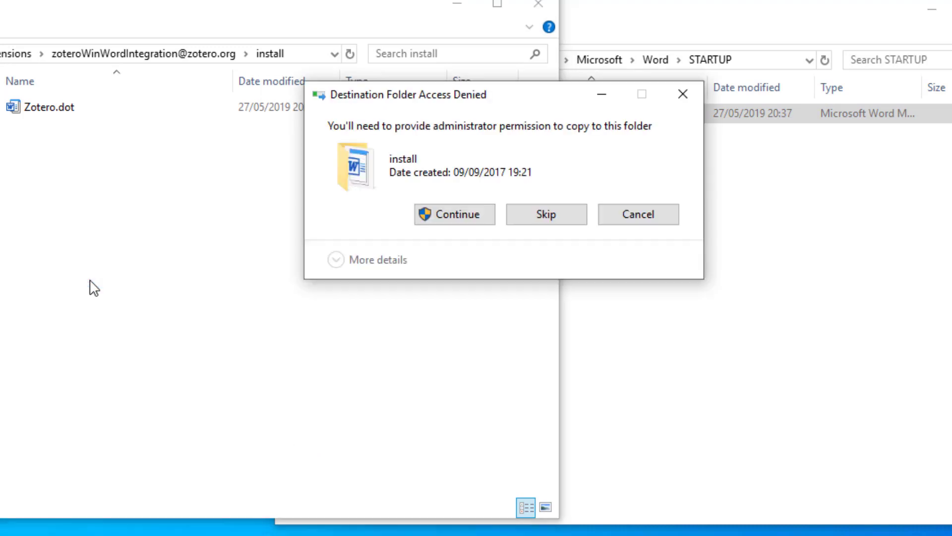
pyautogui.click(453, 214)
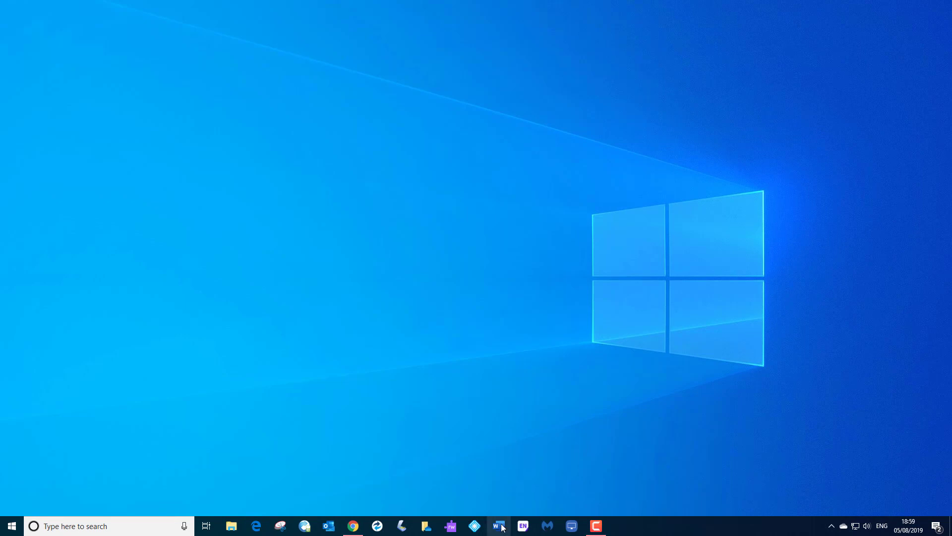
# - Relaunch Word with a blank document to see the new Zotero ribbon tab
pyautogui.click(498, 526)
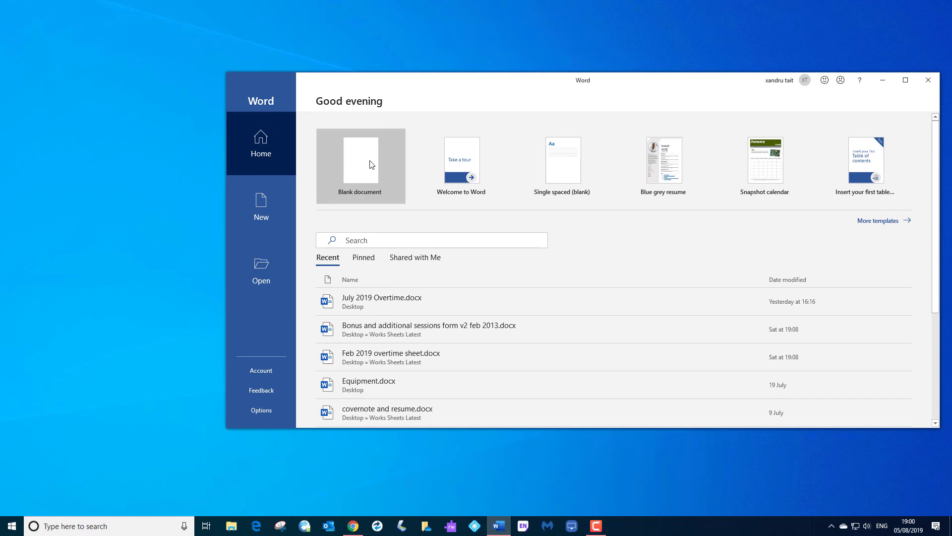
pyautogui.click(360, 166)
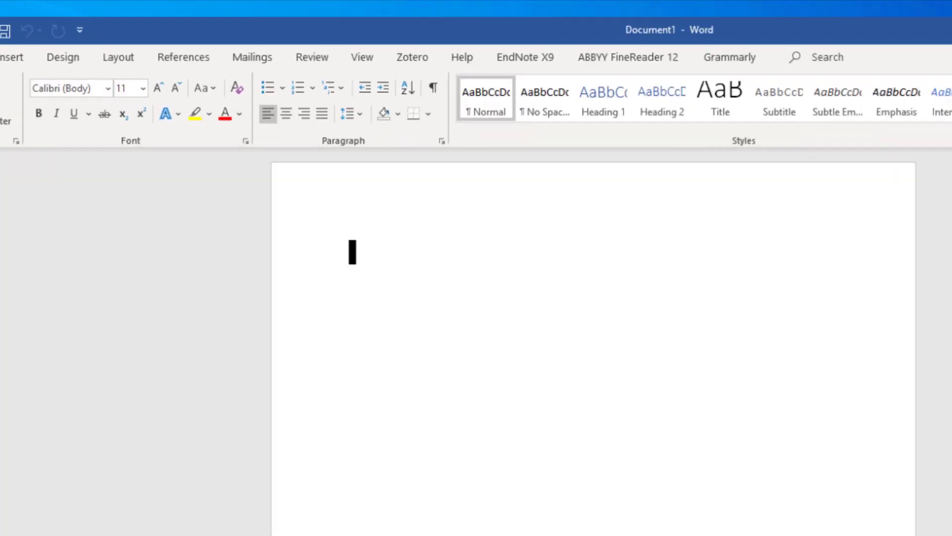